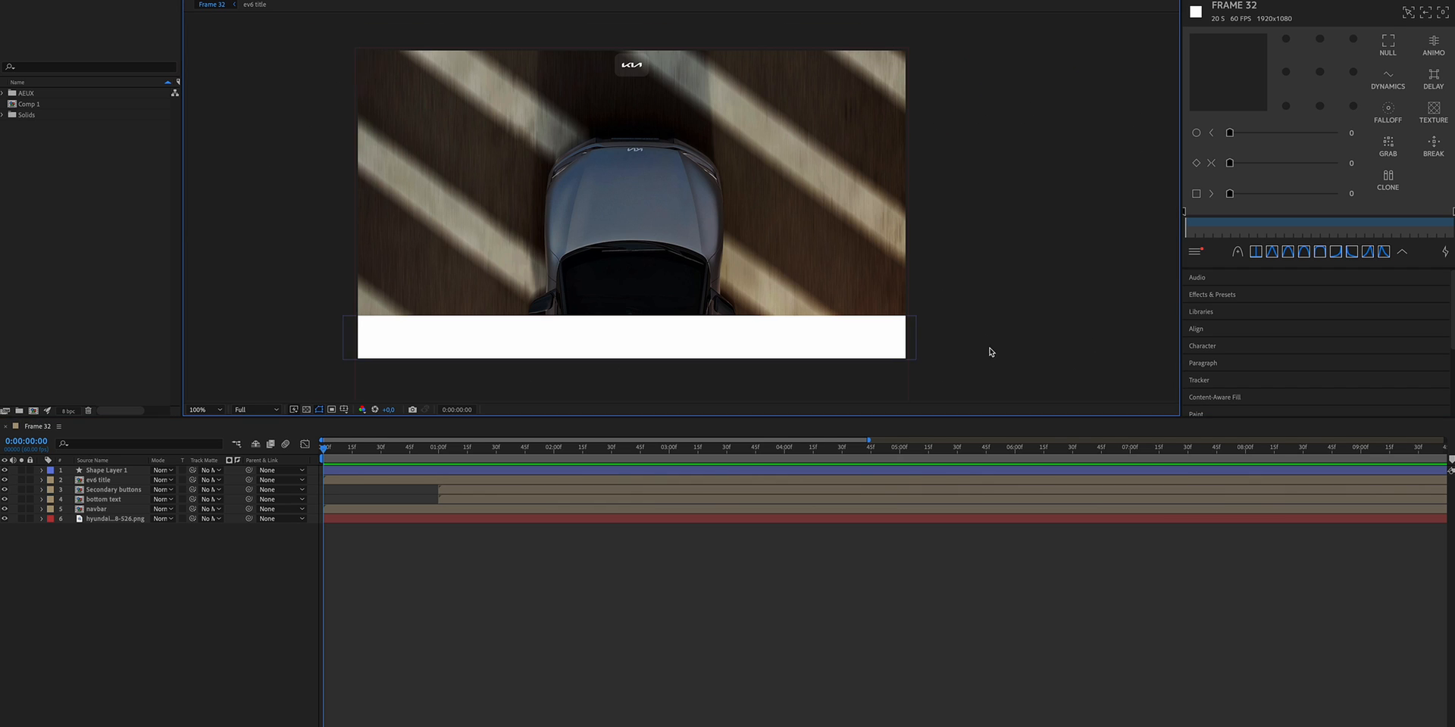
Zoom the Composition panel to 400% and select the white rectangle (Shape Layer 1).
{"action": "left_click", "coordinate": [183, 409]}
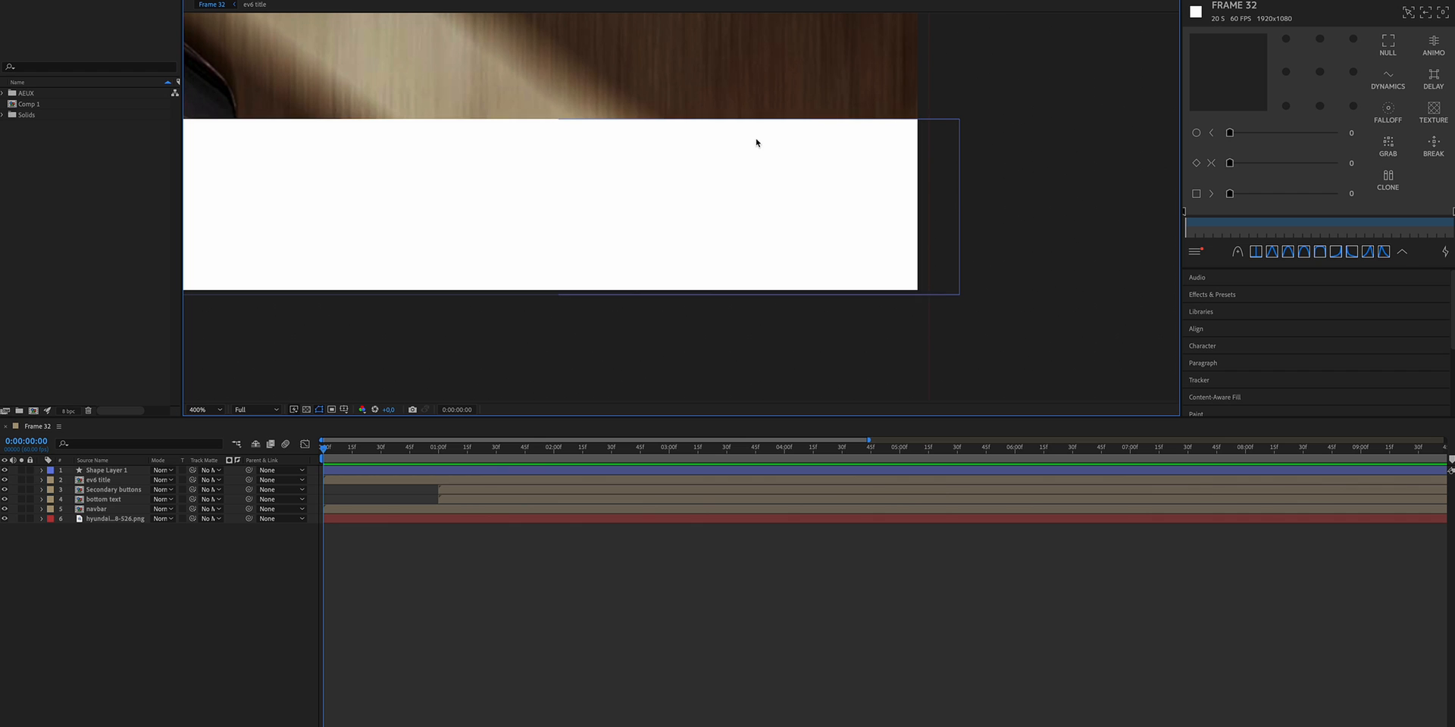
{"action": "left_click", "coordinate": [103, 470]}
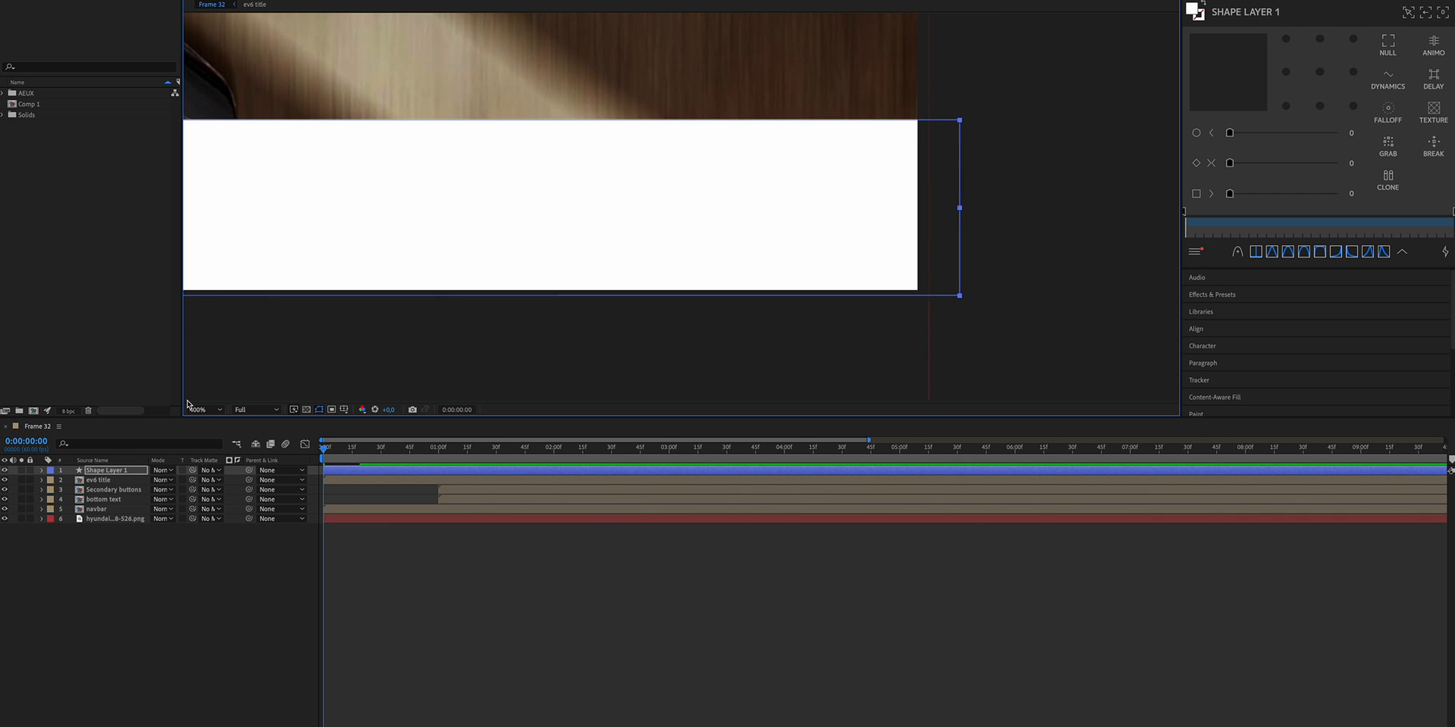